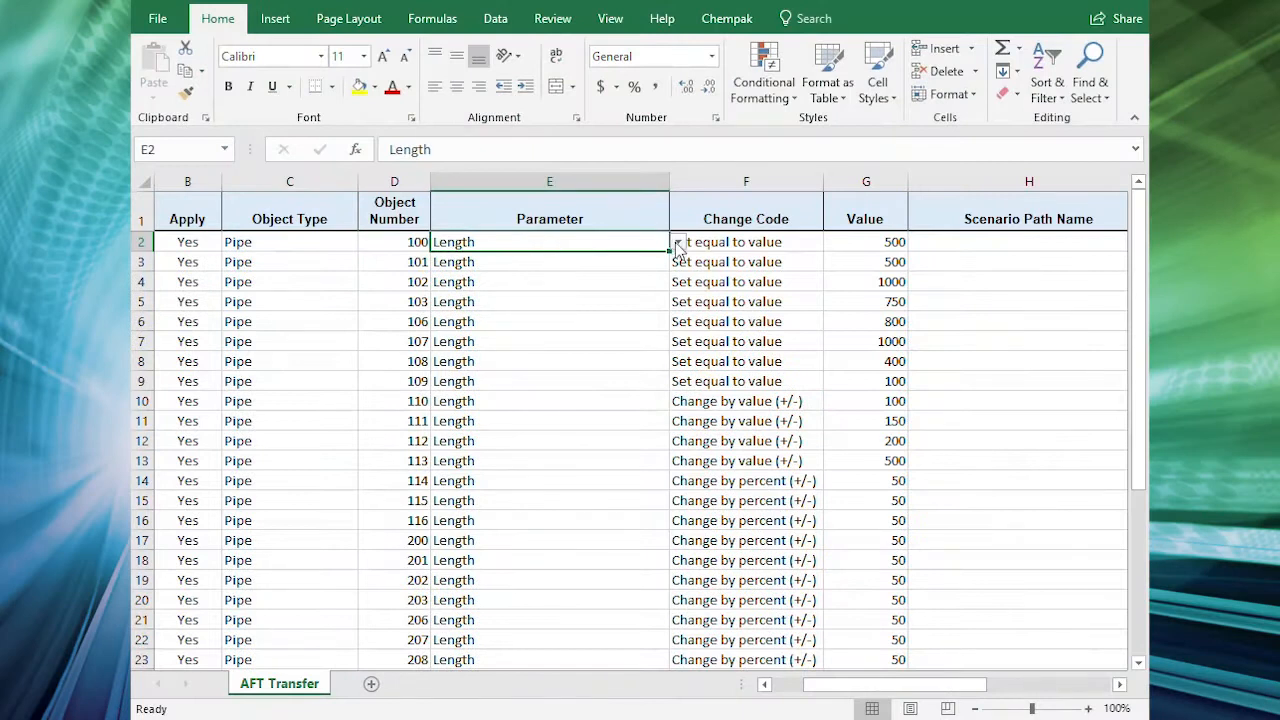
# - Inspect the change code for pipe 100 in the pipe model data
pyautogui.click(744, 240)
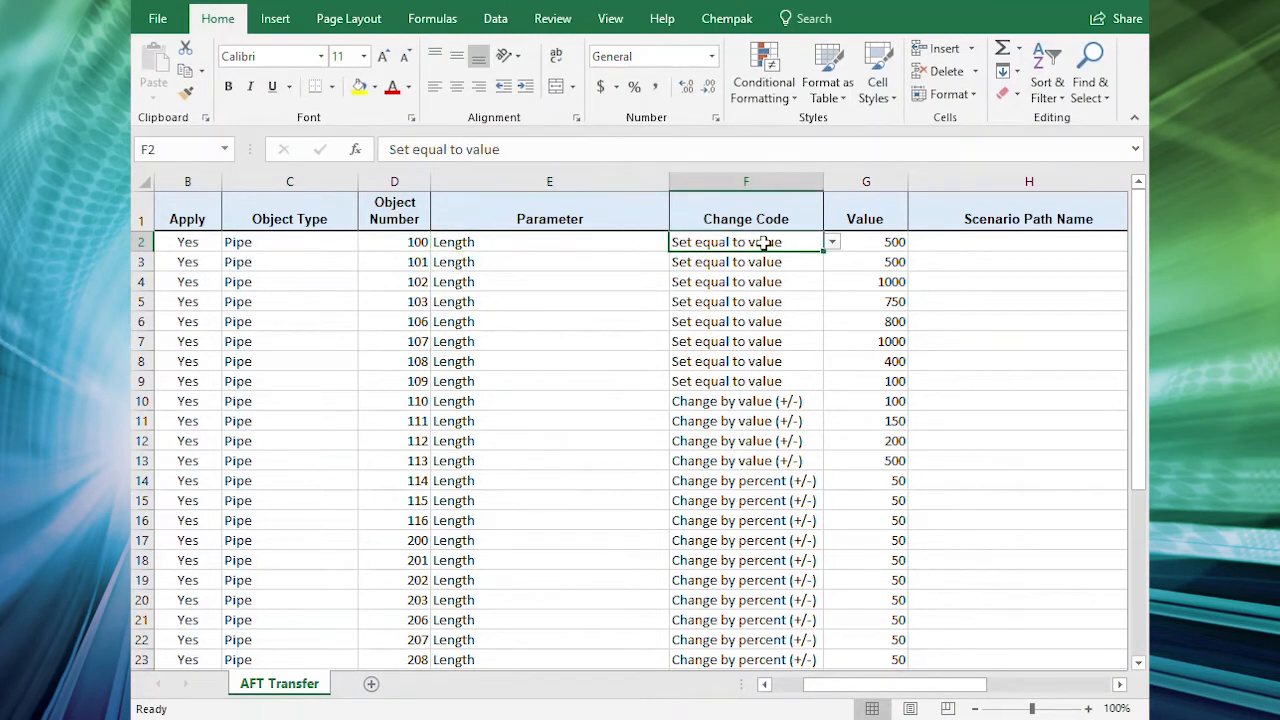
pyautogui.moveTo(930, 260)
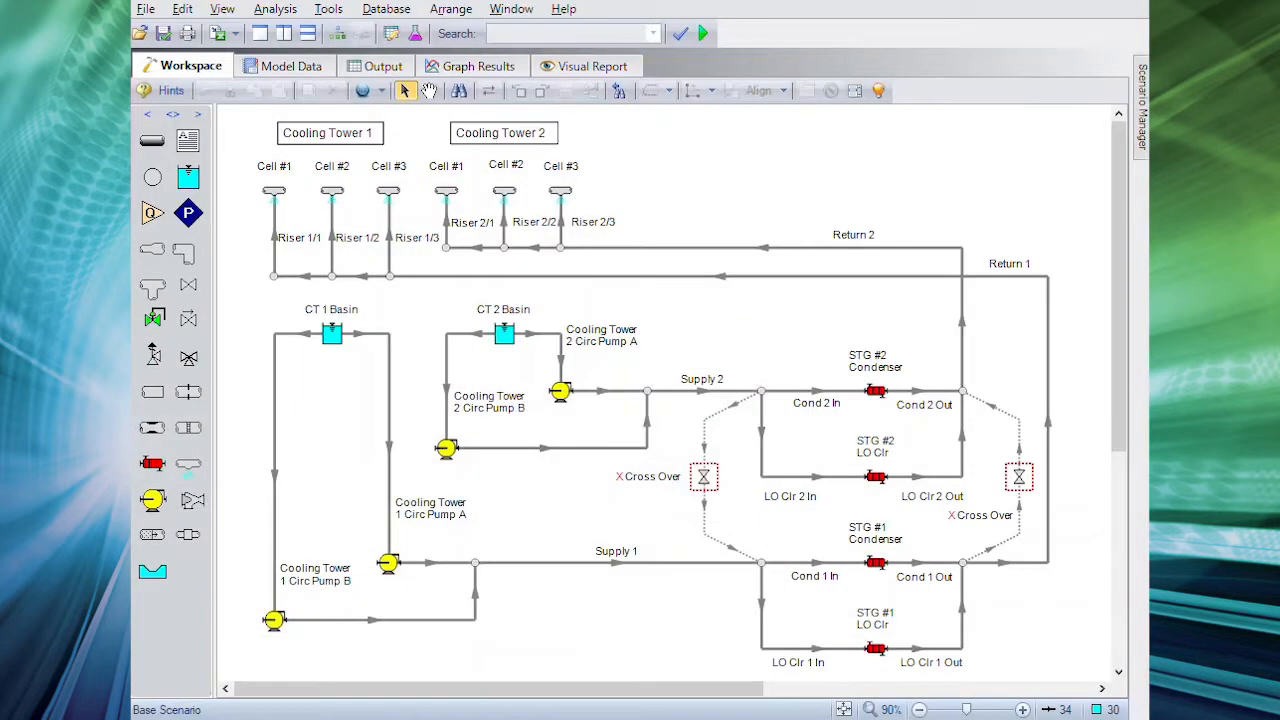
pyautogui.click(144, 8)
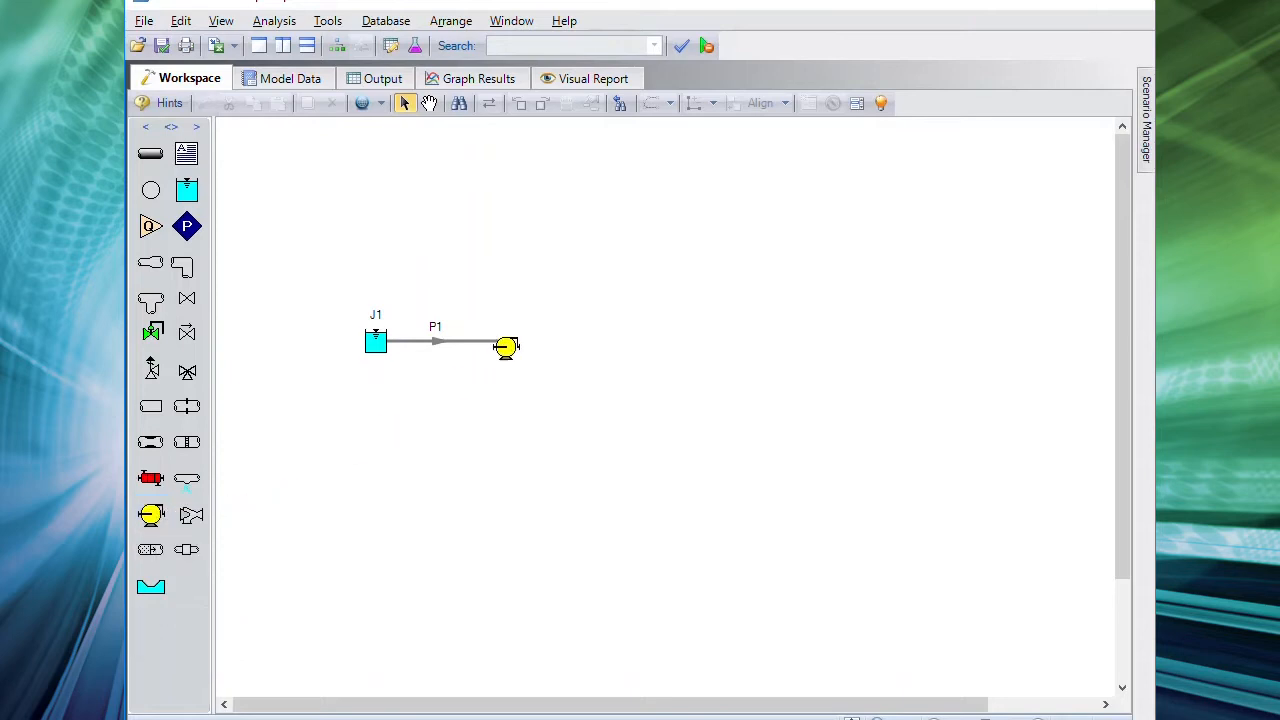
# - Bring up pump J2's properties with the pump curve data table ready for entry
pyautogui.click(504, 340)
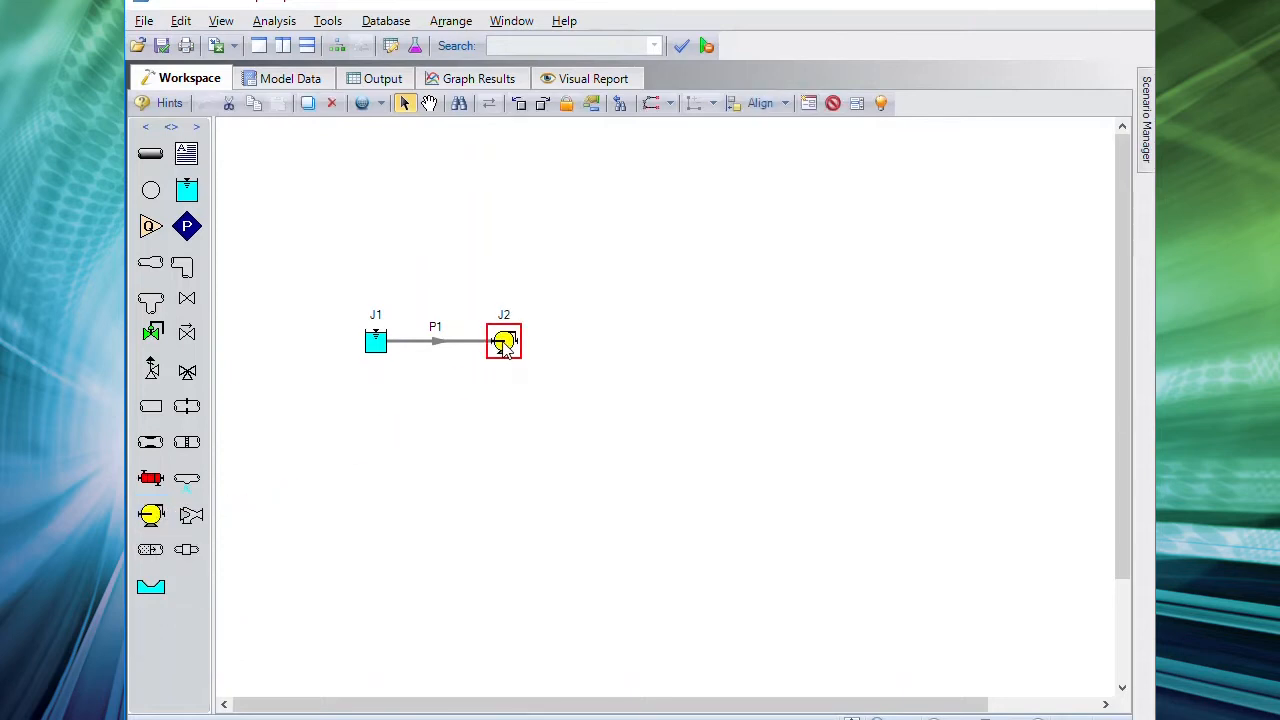
pyautogui.doubleClick(504, 340)
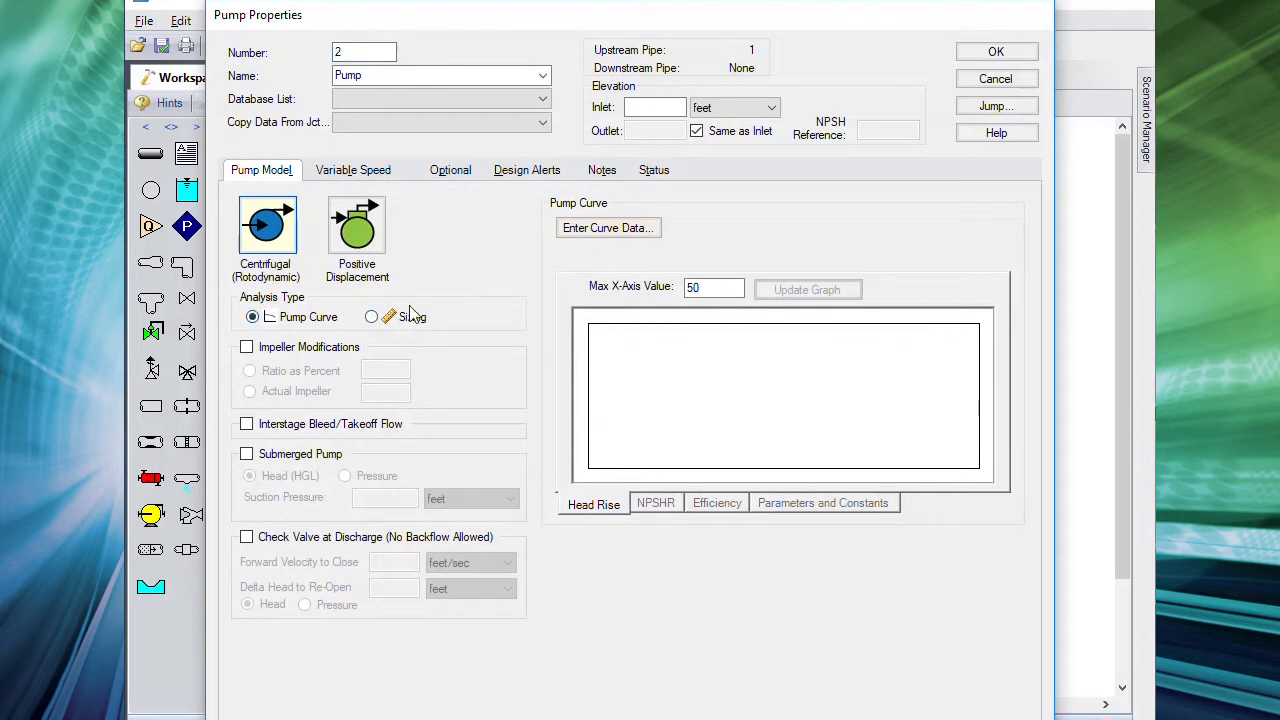
pyautogui.click(608, 228)
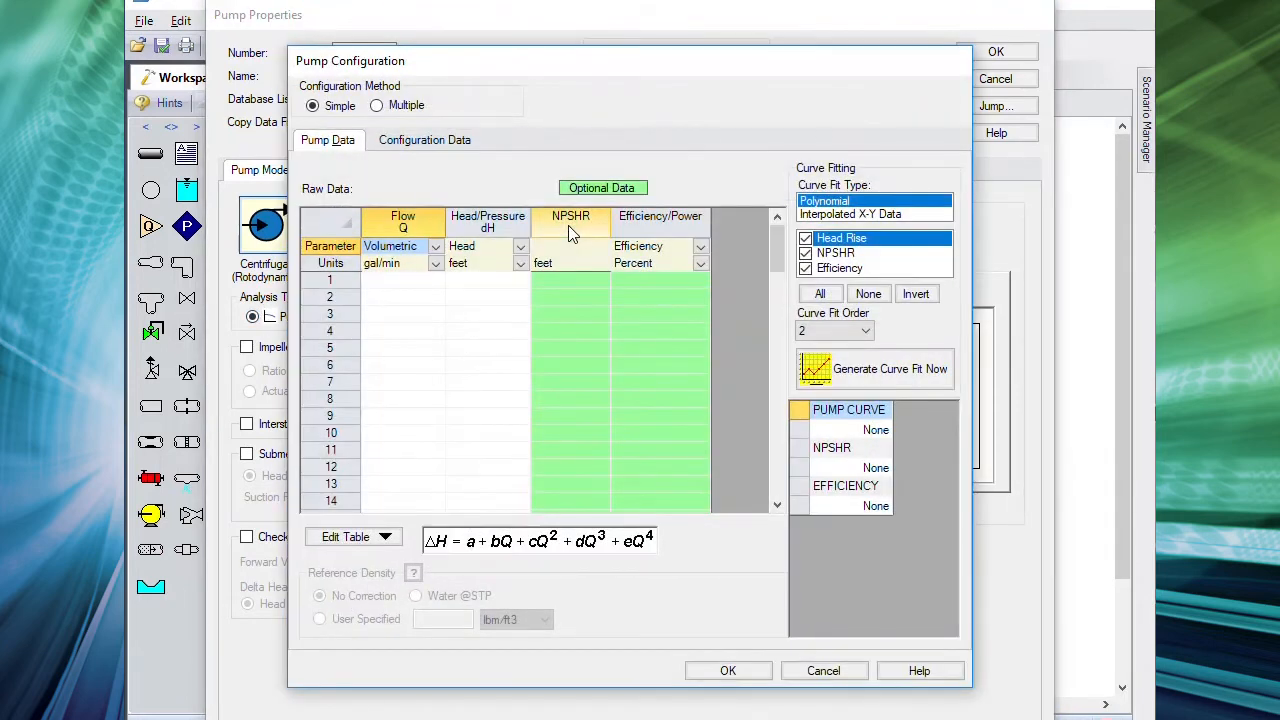
pyautogui.moveTo(750, 544)
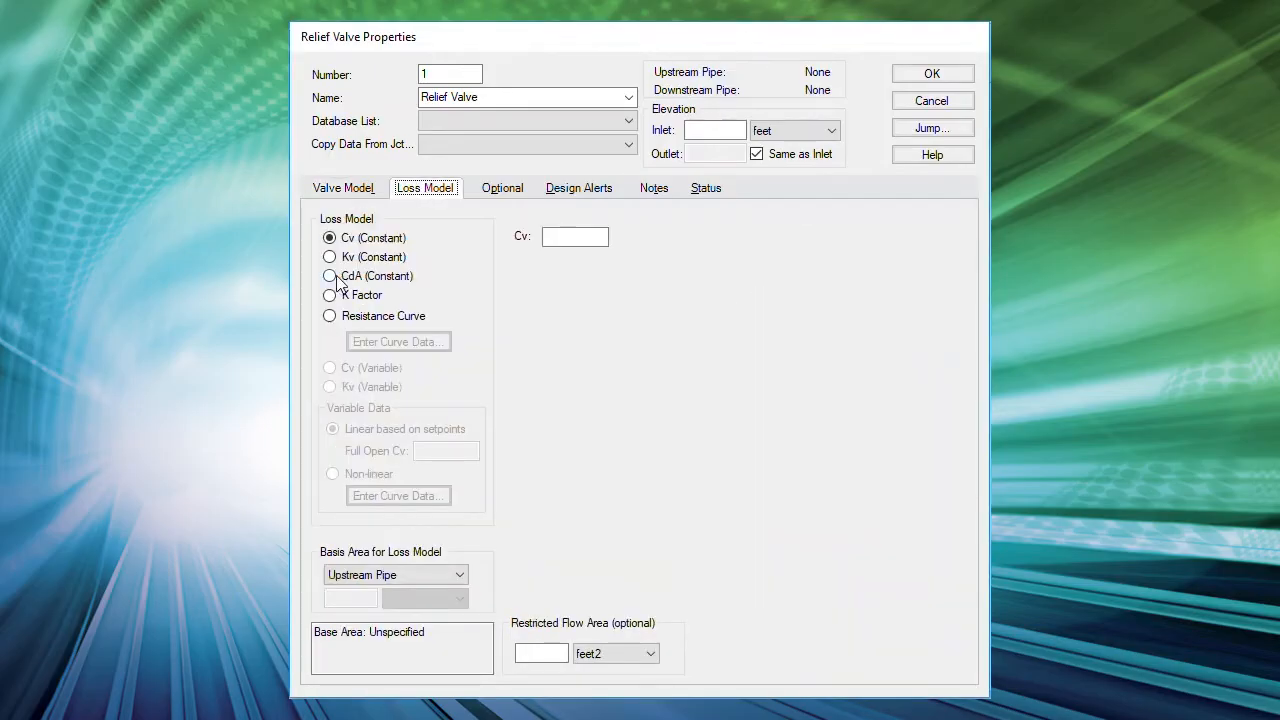
# - Set the relief valve loss model to CdA (Constant) using API 526 orifice designation D
pyautogui.click(330, 276)
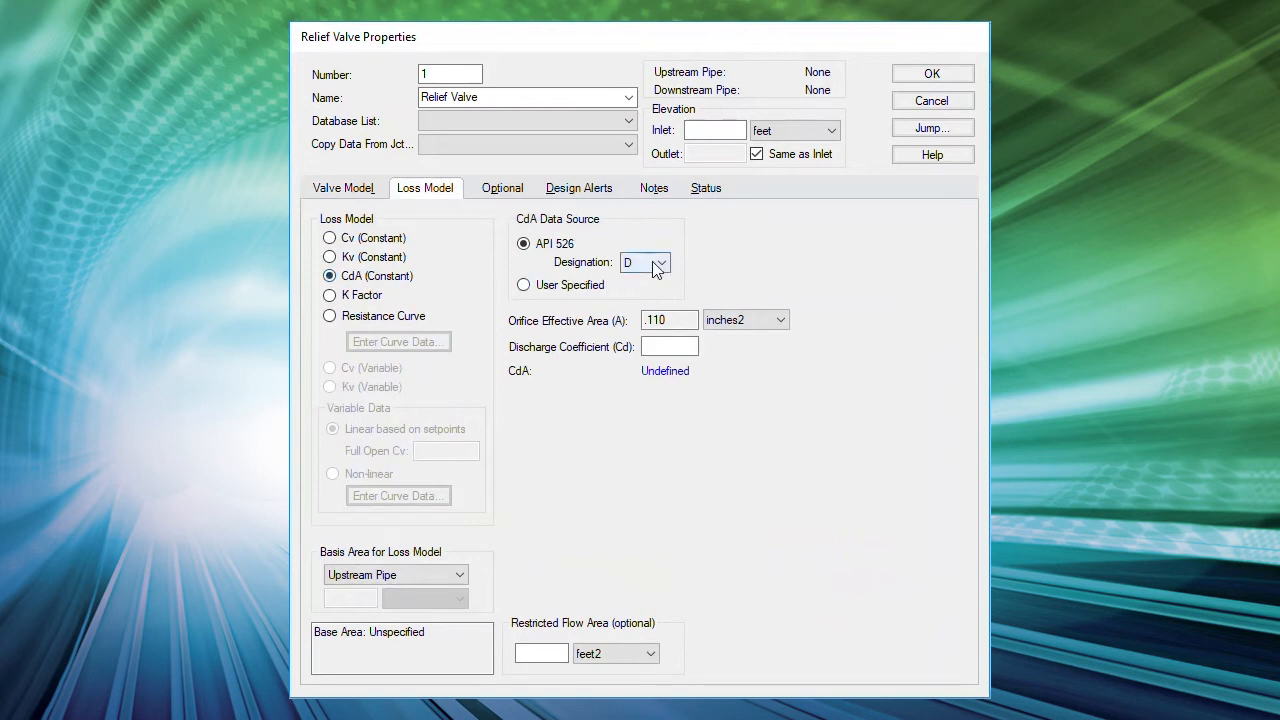
pyautogui.click(660, 262)
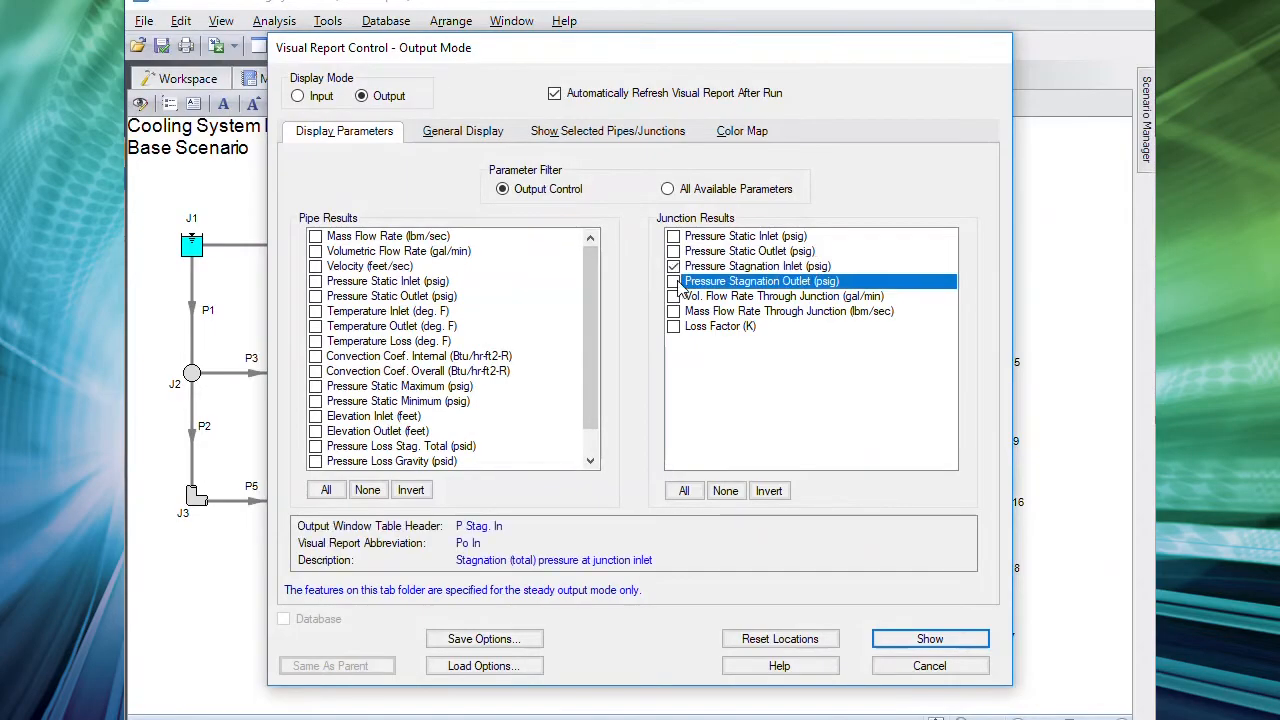
# - In Show Selected Pipes/Junctions, select all junctions then clear them so none are shown
pyautogui.click(608, 132)
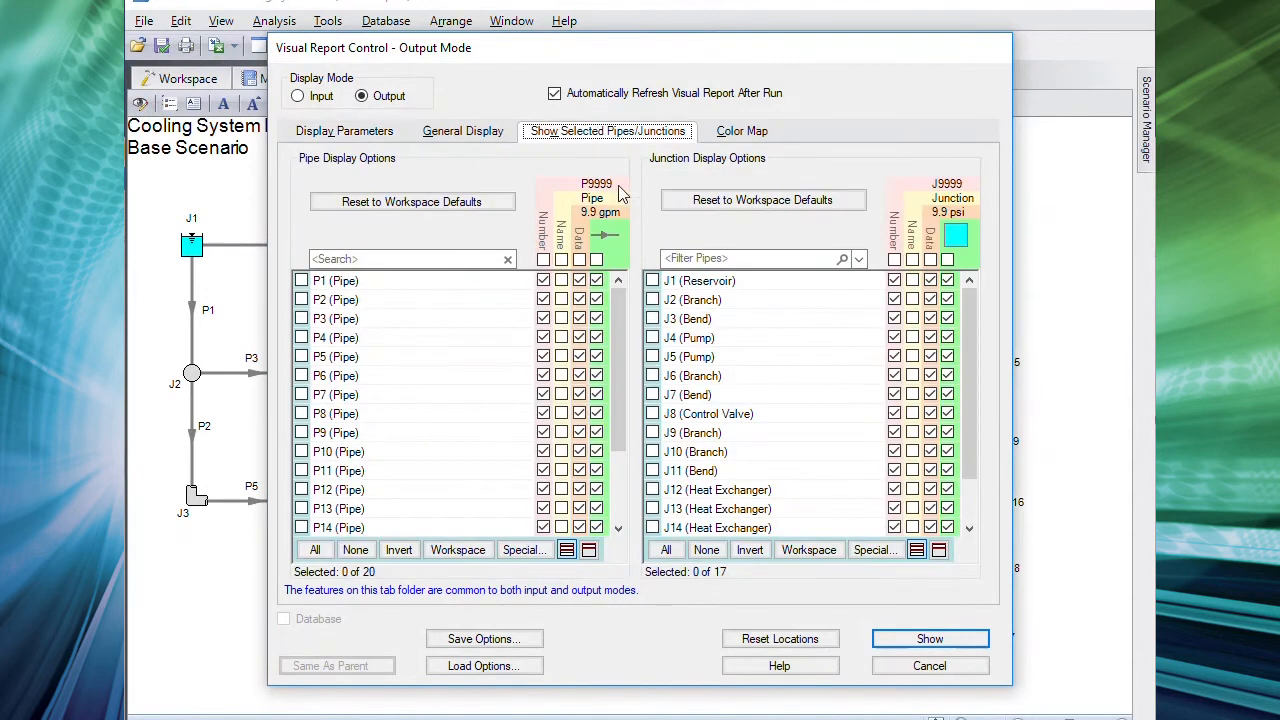
pyautogui.click(666, 548)
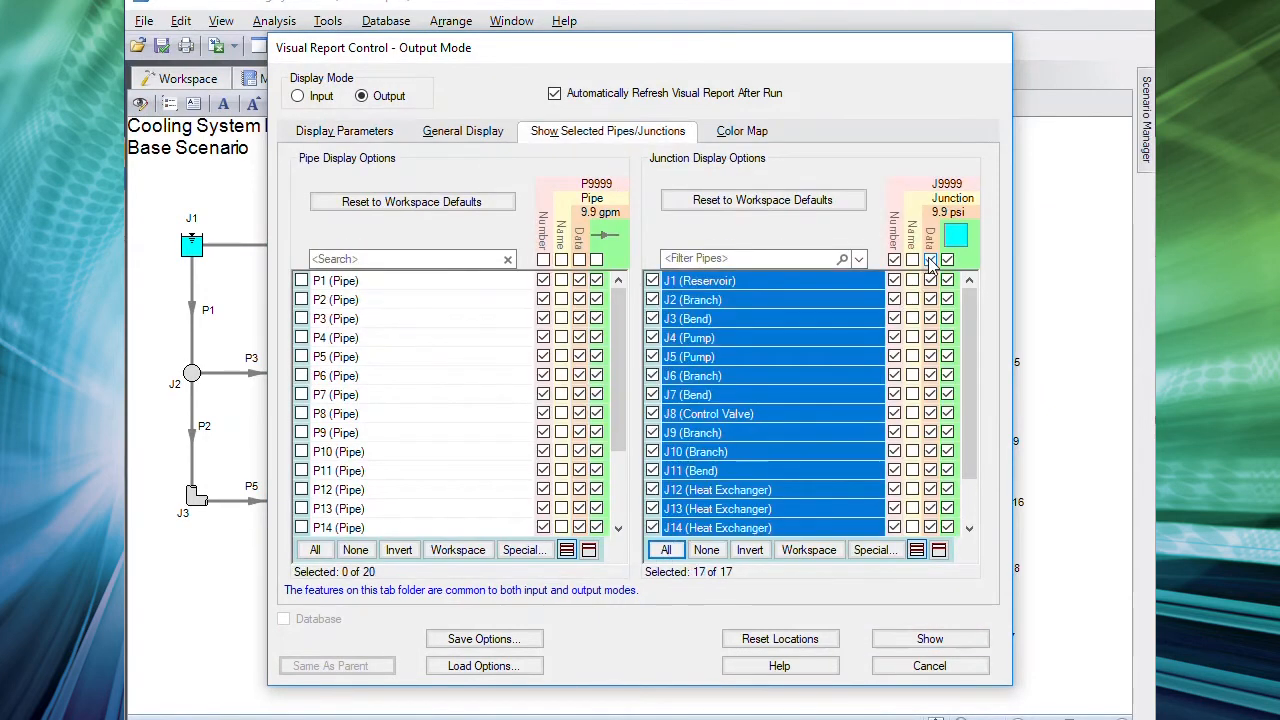
pyautogui.click(708, 548)
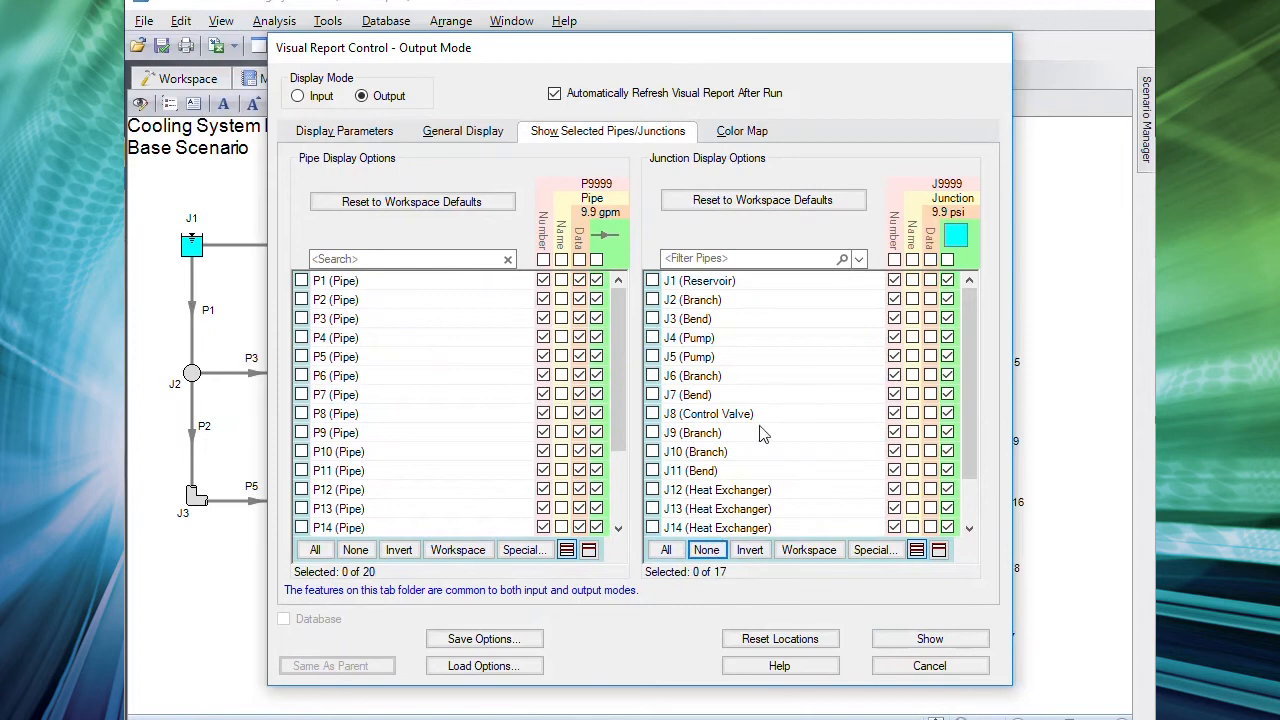